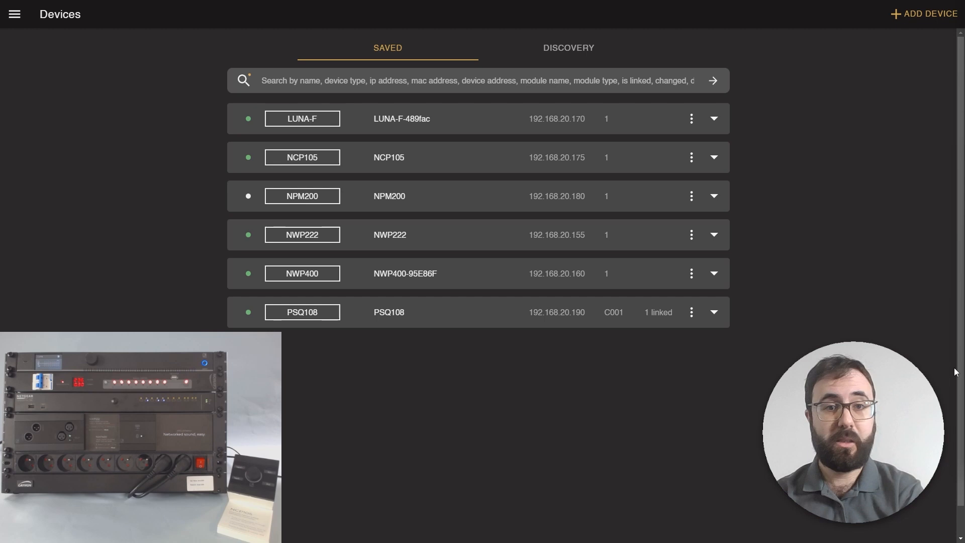
Reach the PSQ108 device settings and show the Power Sequencer page from the saved devices list.
left_click(713, 312)
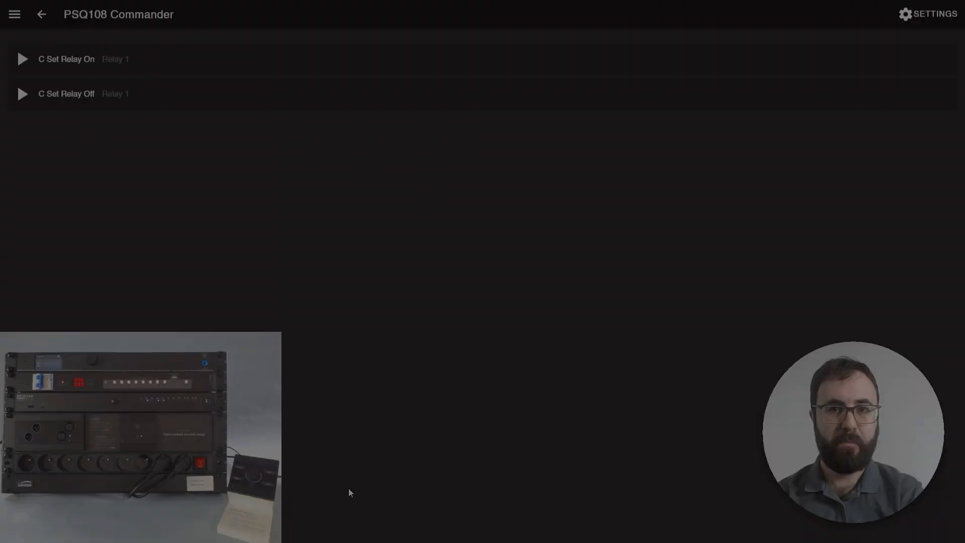
left_click(41, 14)
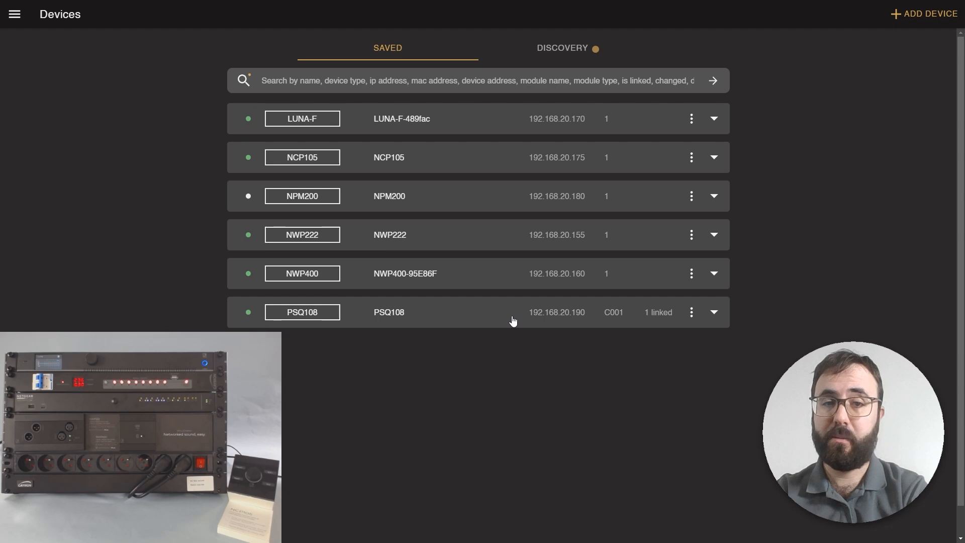
left_click(389, 311)
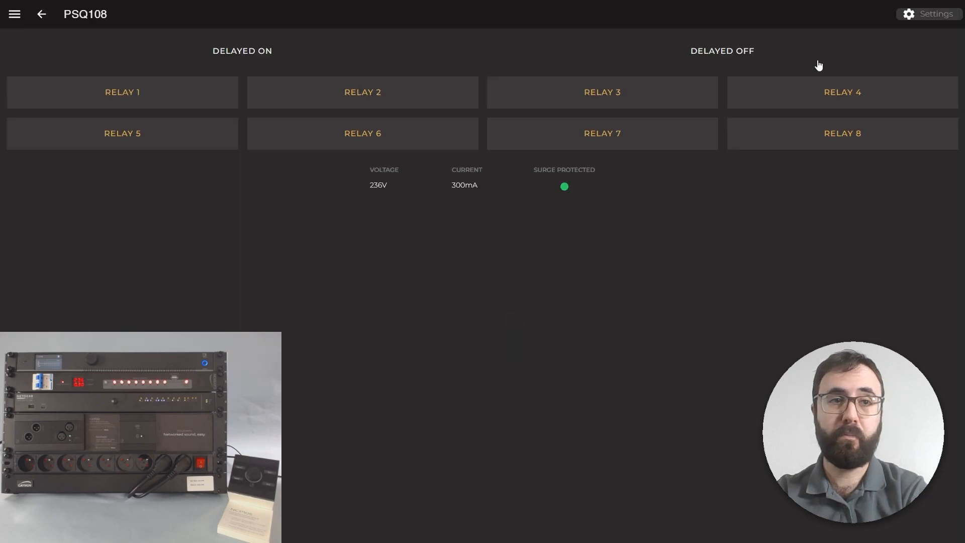
left_click(934, 14)
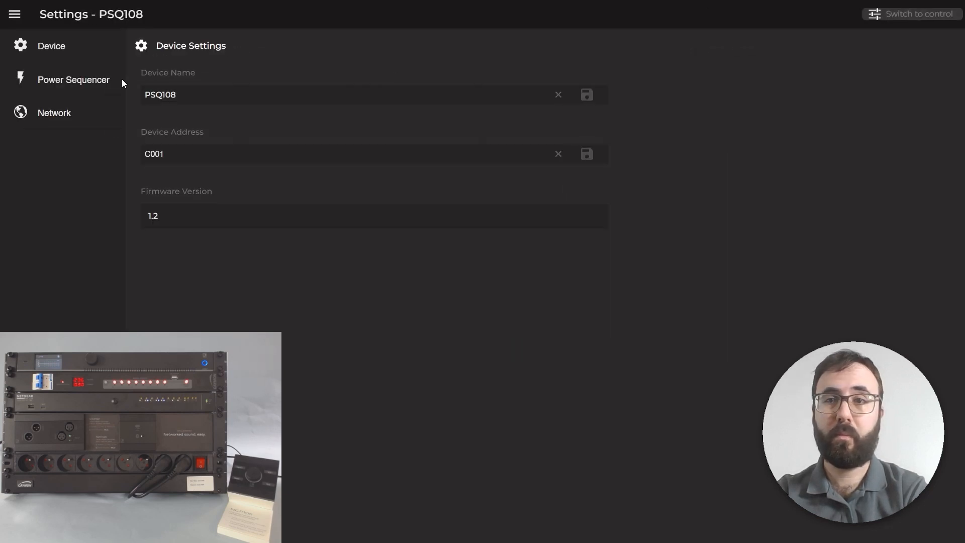
left_click(73, 80)
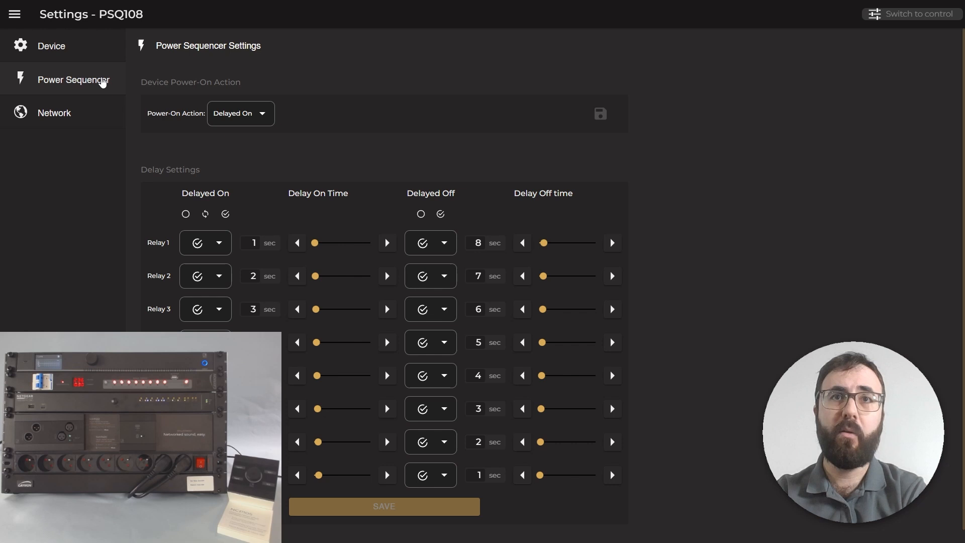
mouse_move(257, 128)
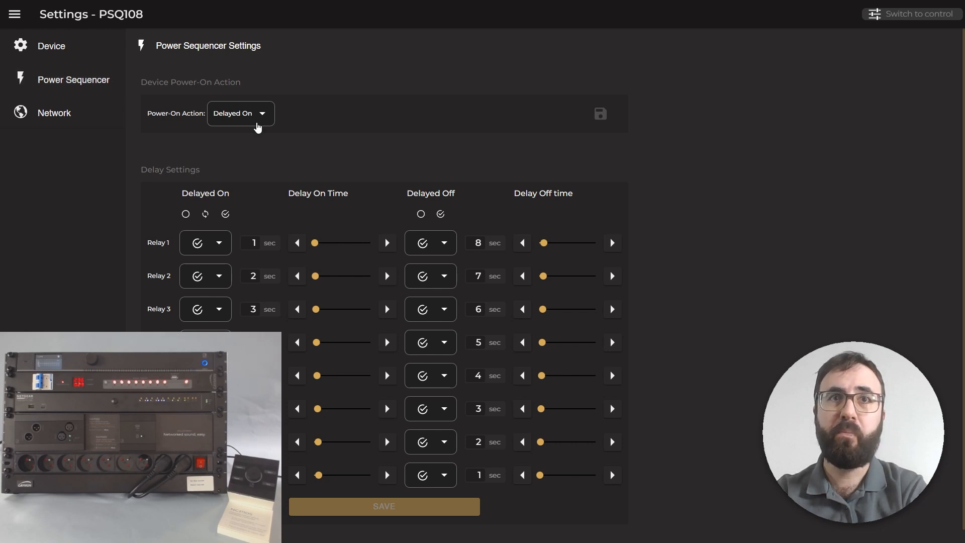
Select the Delayed On power-on action and focus Relay 1's delay row in the table.
left_click(240, 113)
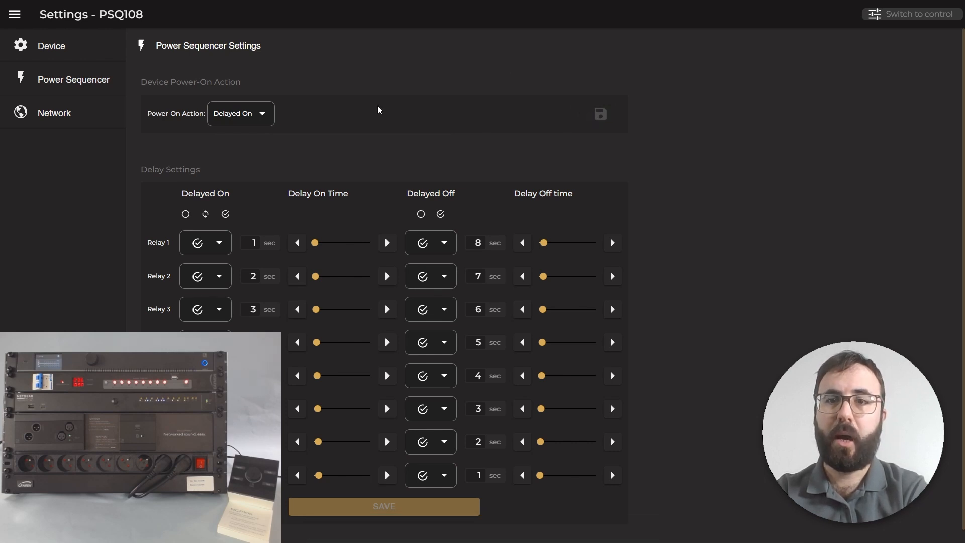
left_click(205, 242)
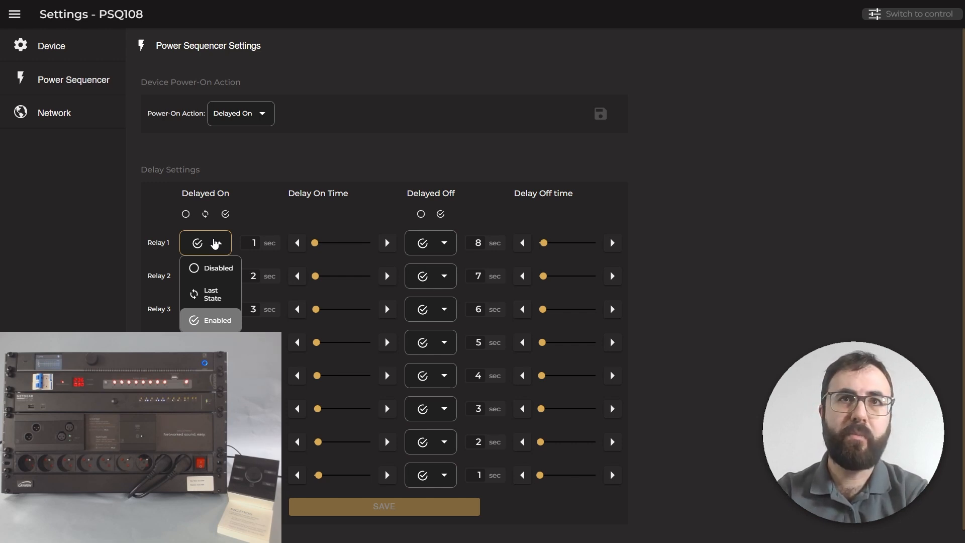
mouse_move(220, 238)
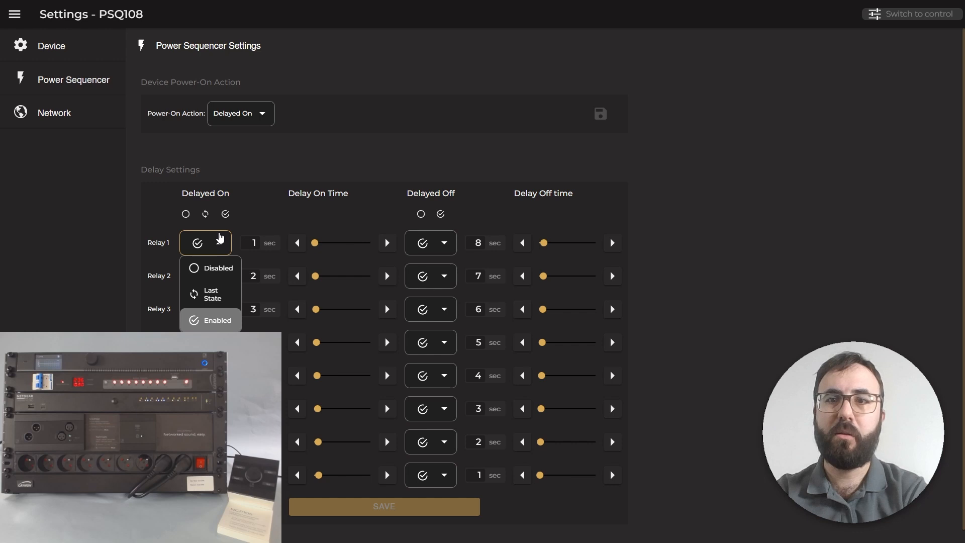
mouse_move(219, 276)
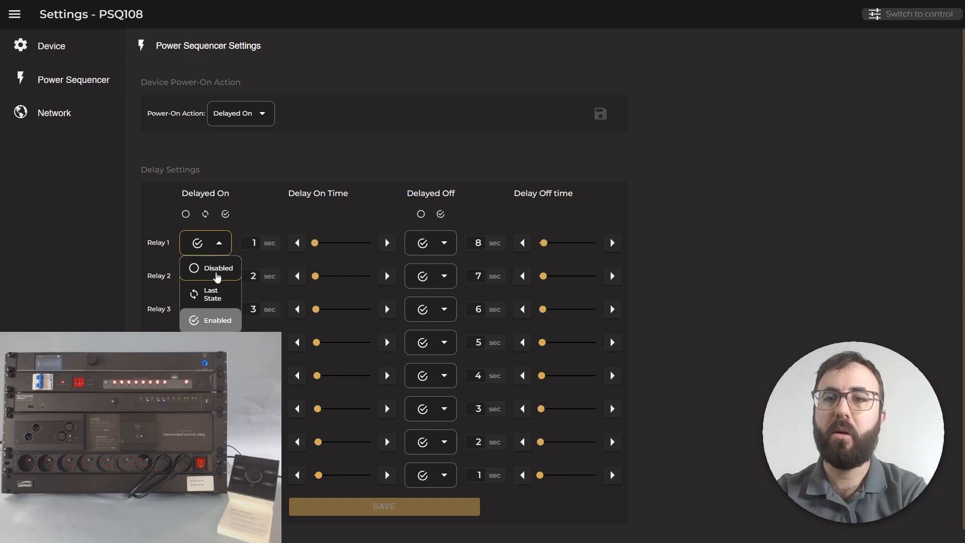
Set Relay 1's Delayed On to Disabled and bring up its Delayed Off choices.
left_click(210, 267)
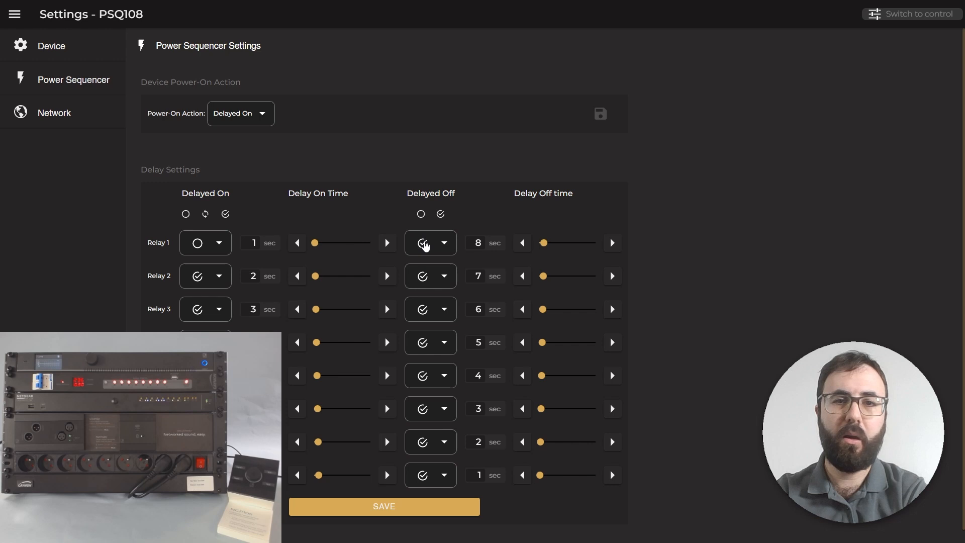
left_click(422, 242)
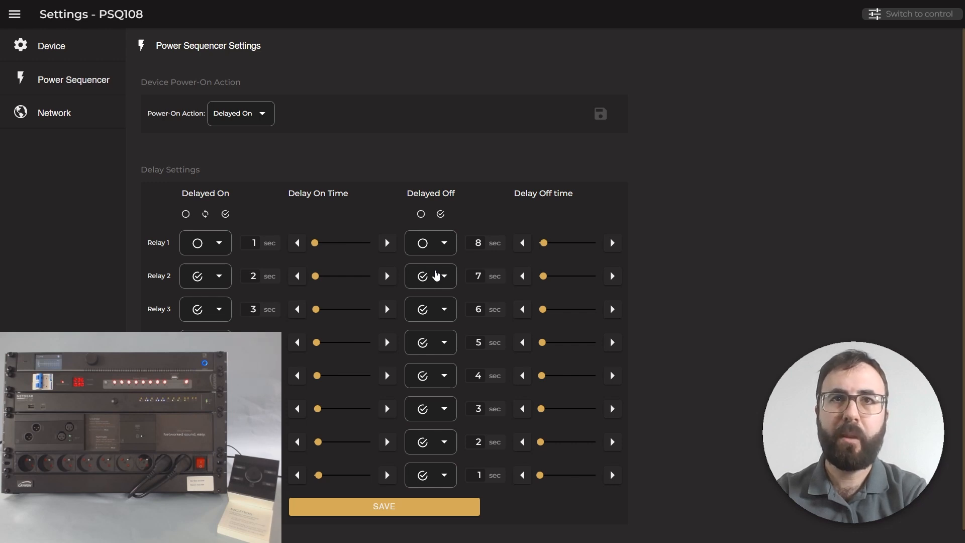
mouse_move(227, 279)
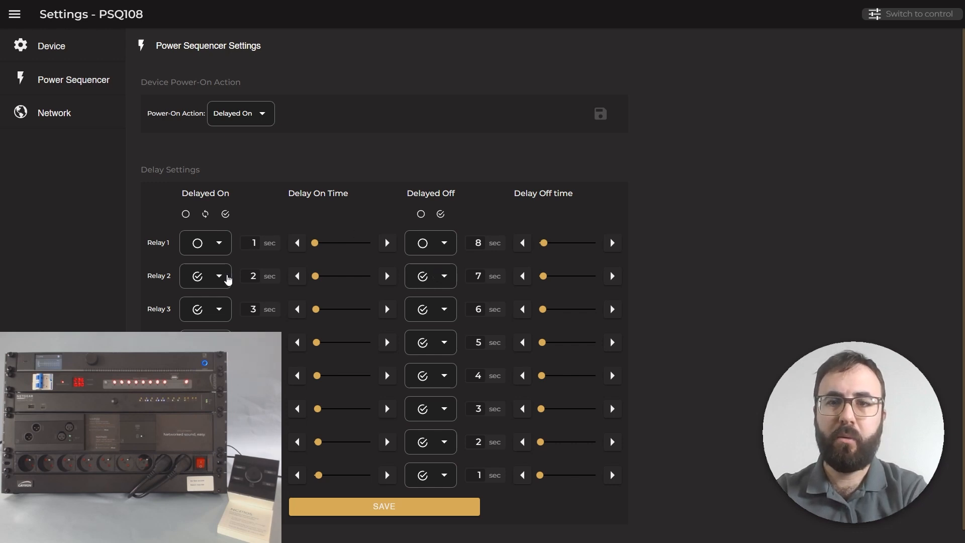
mouse_move(402, 290)
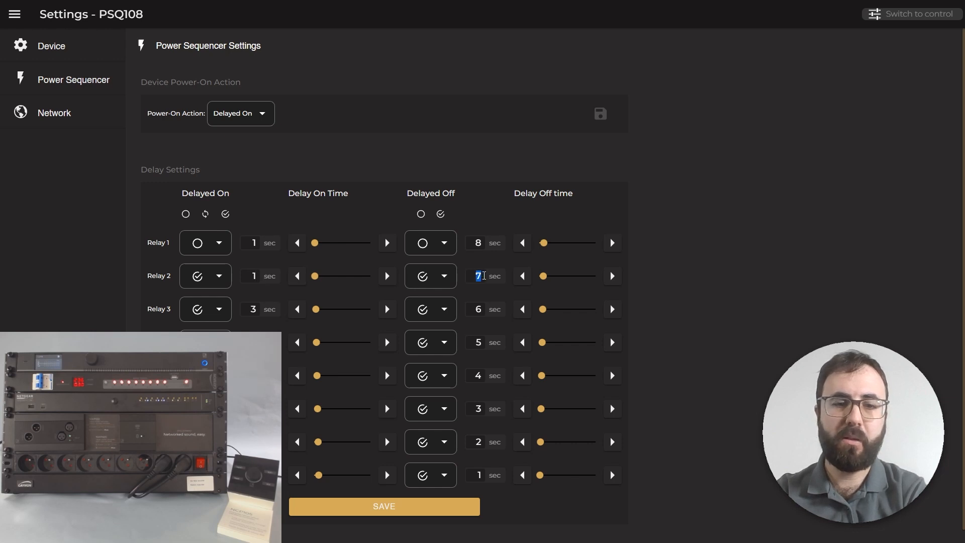
Enter Relay 2 delay off 1 s and Relay 3 delay on 40 s, save and dismiss the confirmation.
type("1")
left_click(259, 309)
type("4")
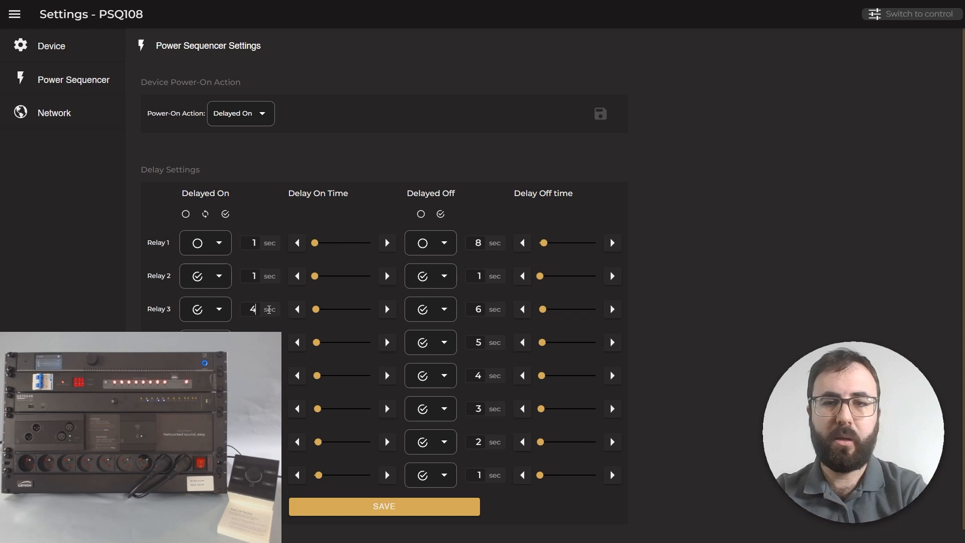
type("0")
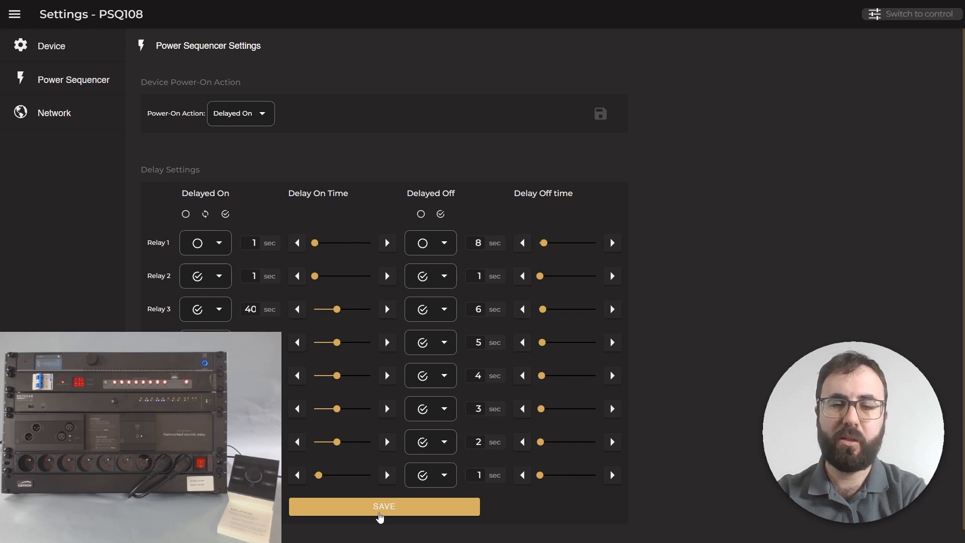
left_click(384, 505)
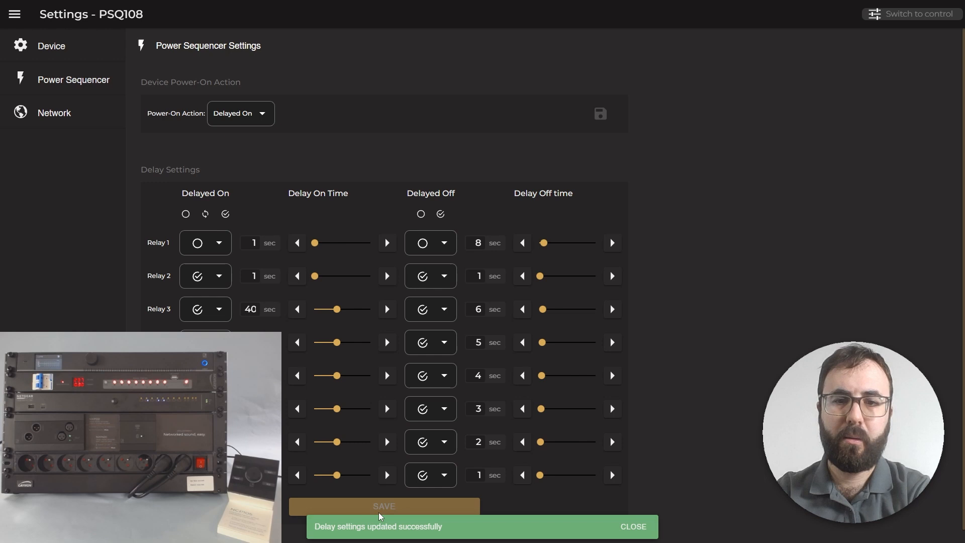
left_click(633, 526)
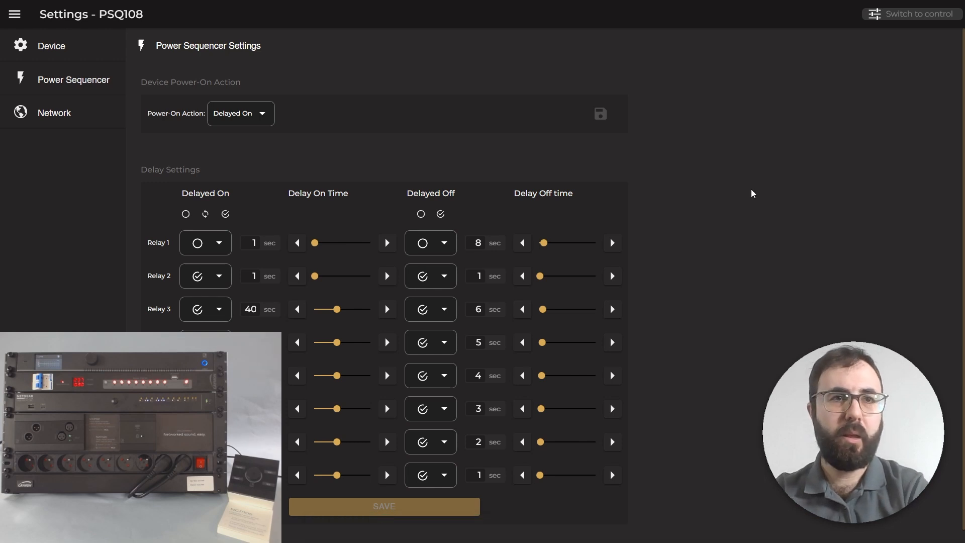
left_click(918, 14)
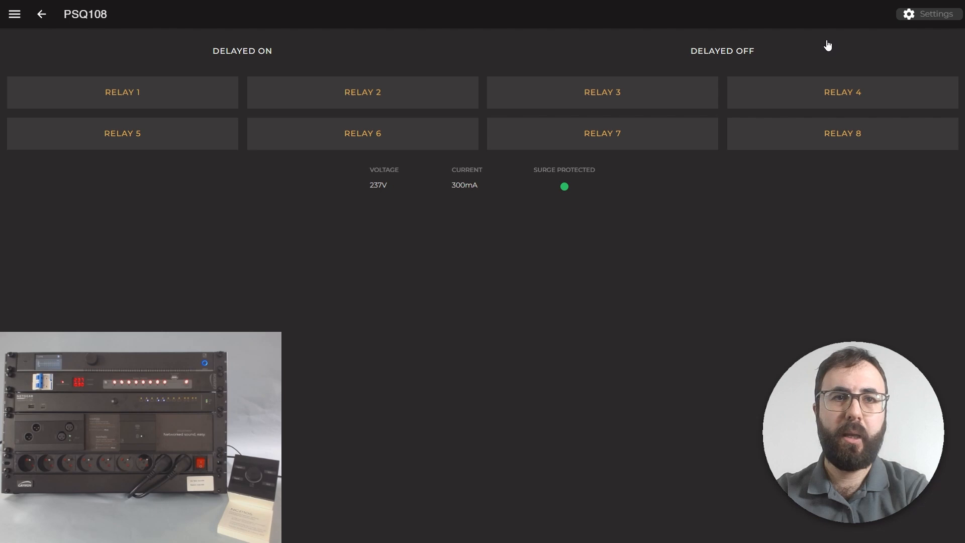
mouse_move(777, 52)
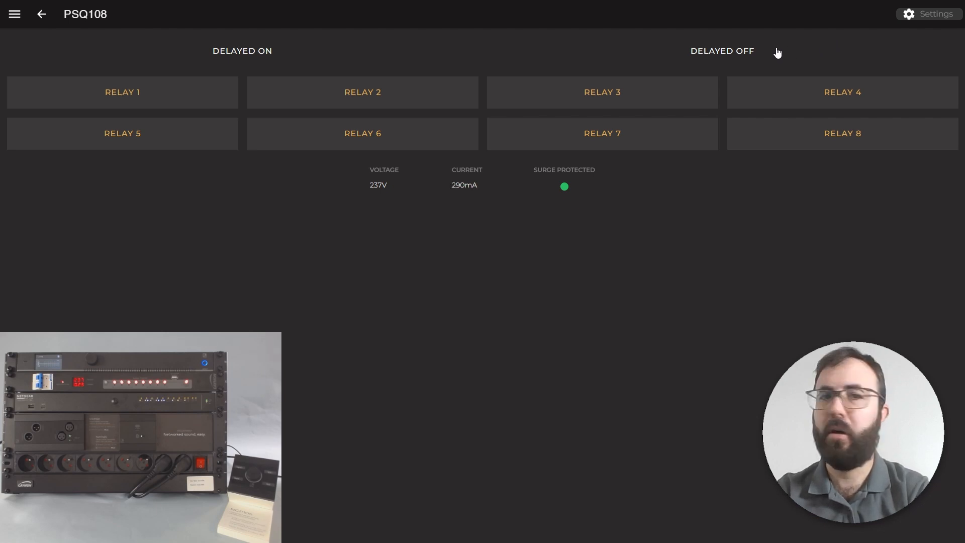
Trigger the PSQ108 Delayed Off sequence, then the Delayed On sequence to test the relays.
left_click(721, 50)
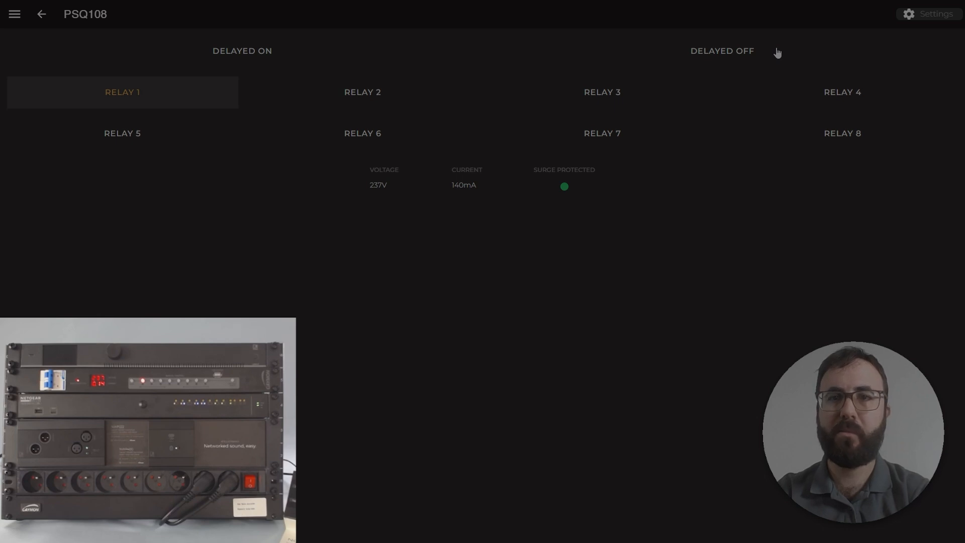
mouse_move(309, 54)
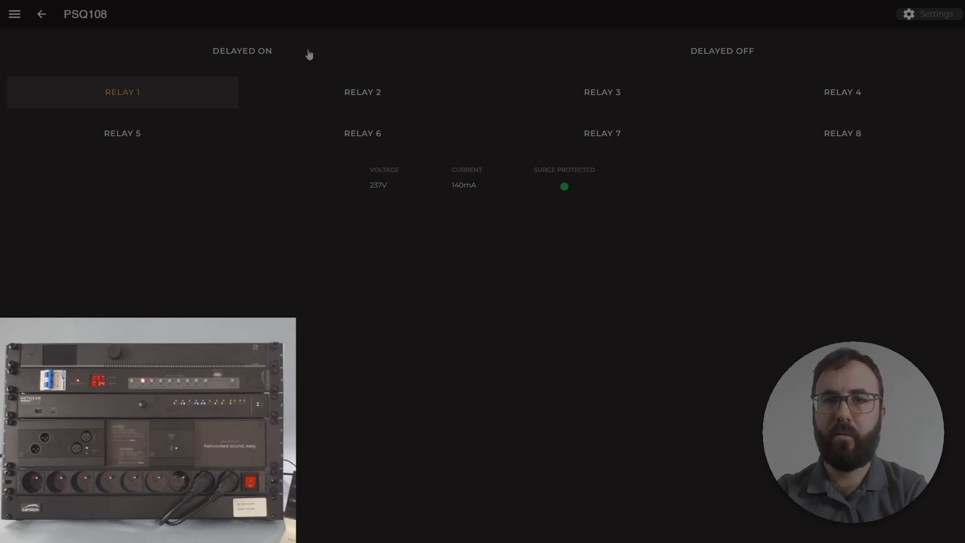
left_click(362, 92)
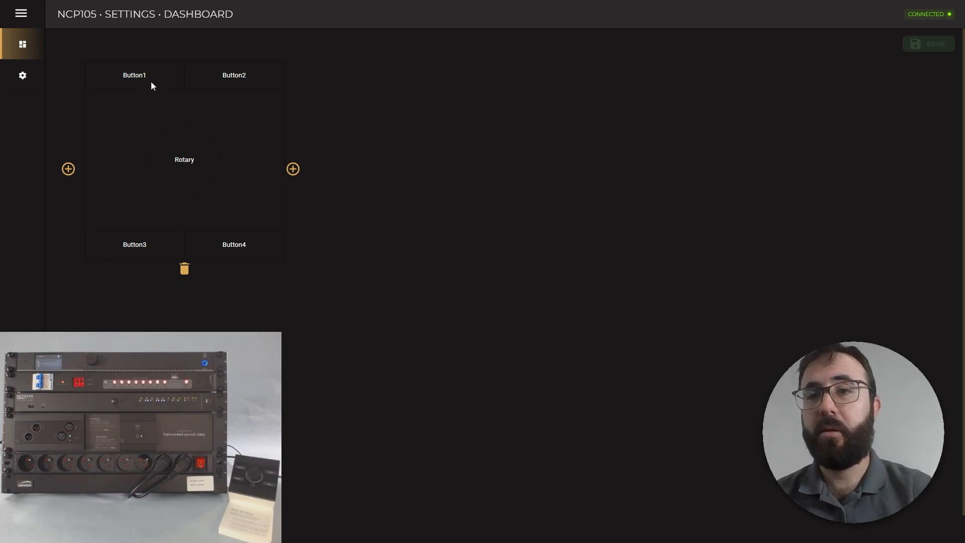
Assign Button1 a PSQ108 command and Button2 PSQ108 Commander's Delayed Power Off.
left_click(68, 169)
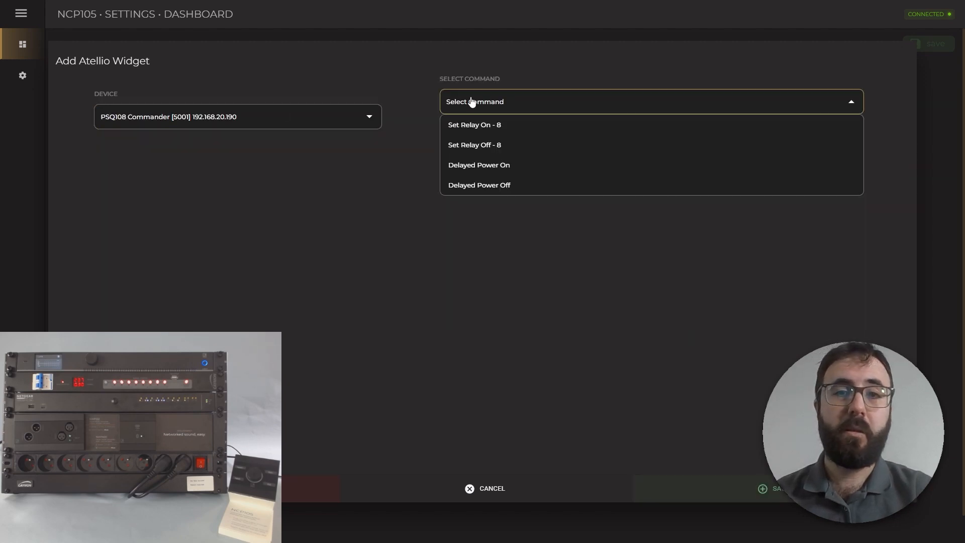
left_click(478, 165)
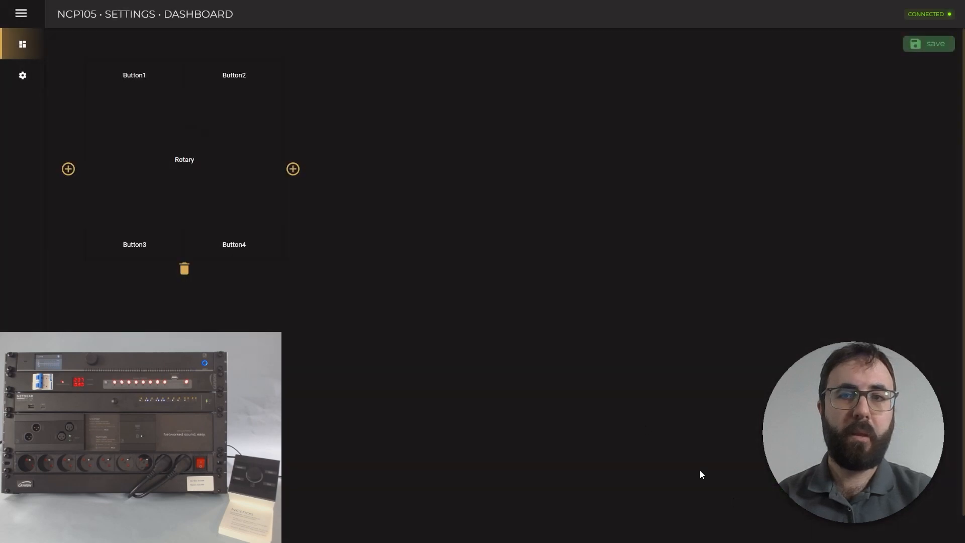
left_click(293, 168)
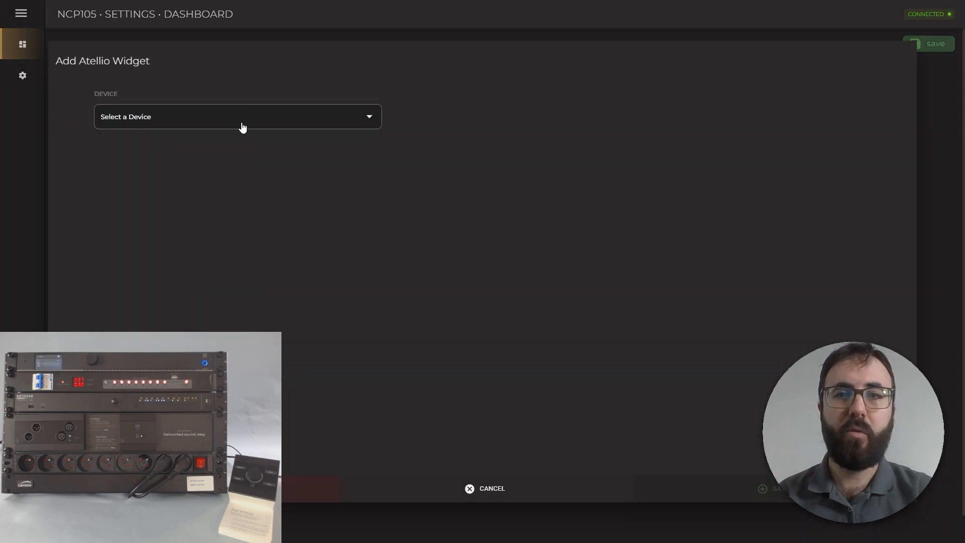
left_click(237, 116)
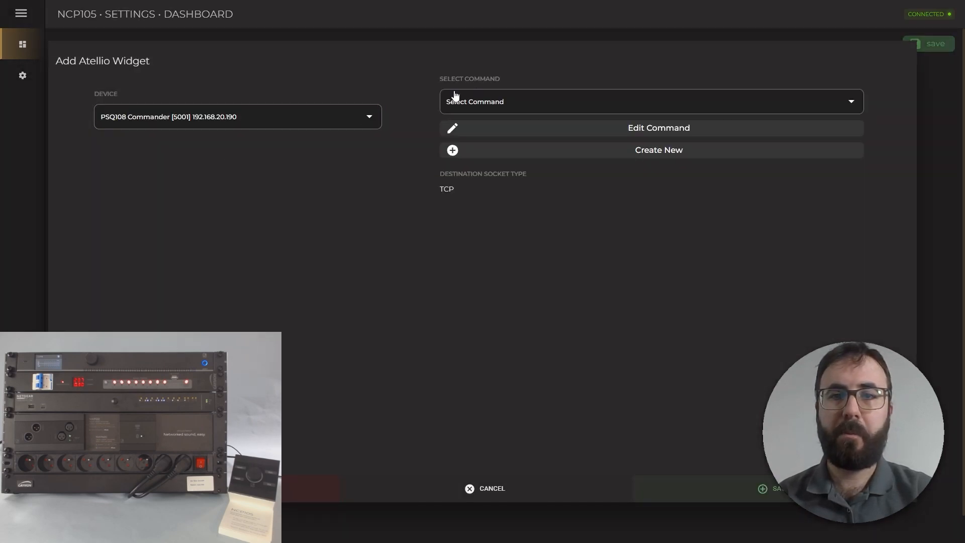
left_click(650, 102)
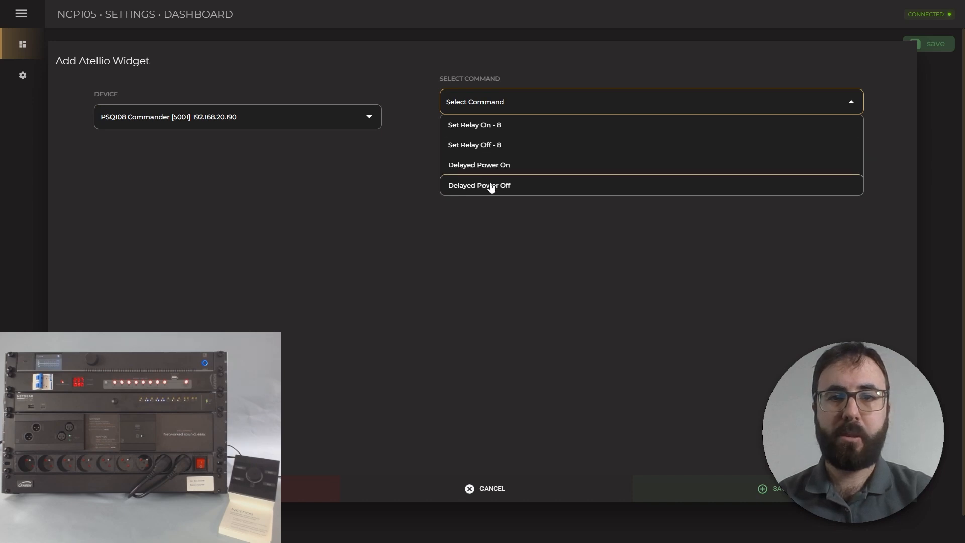
left_click(478, 185)
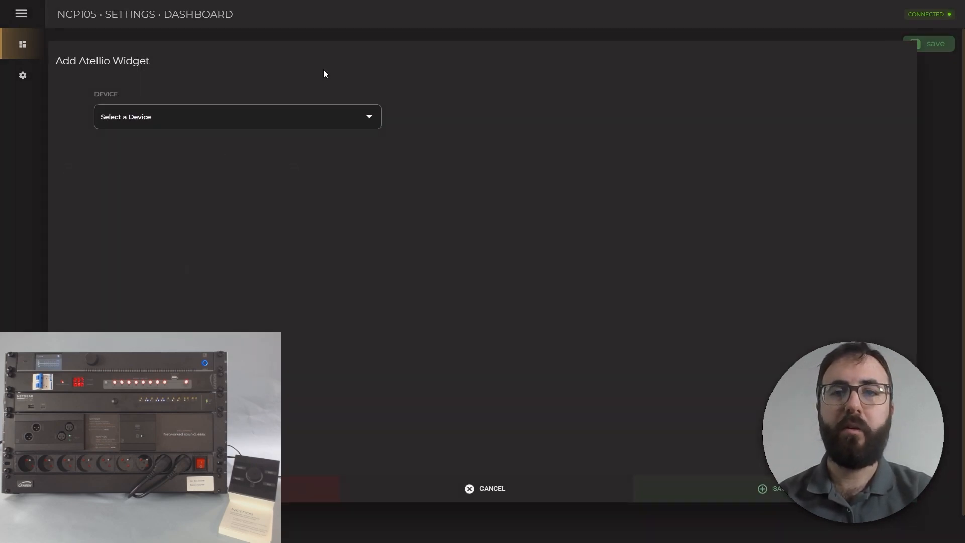
Assign Set Relay Off - 8 and a relay command to the remaining buttons, then save the NCP105 dashboard.
left_click(237, 117)
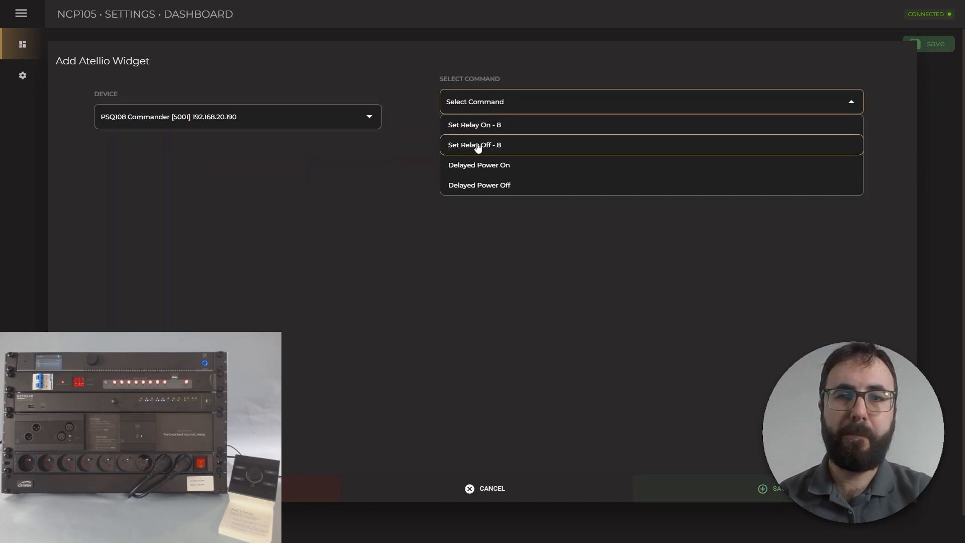
left_click(474, 124)
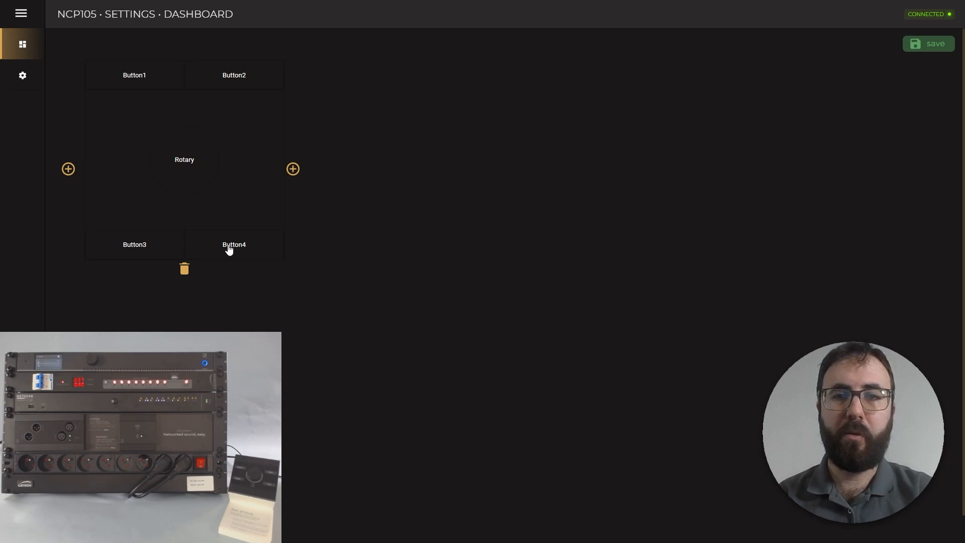
left_click(292, 169)
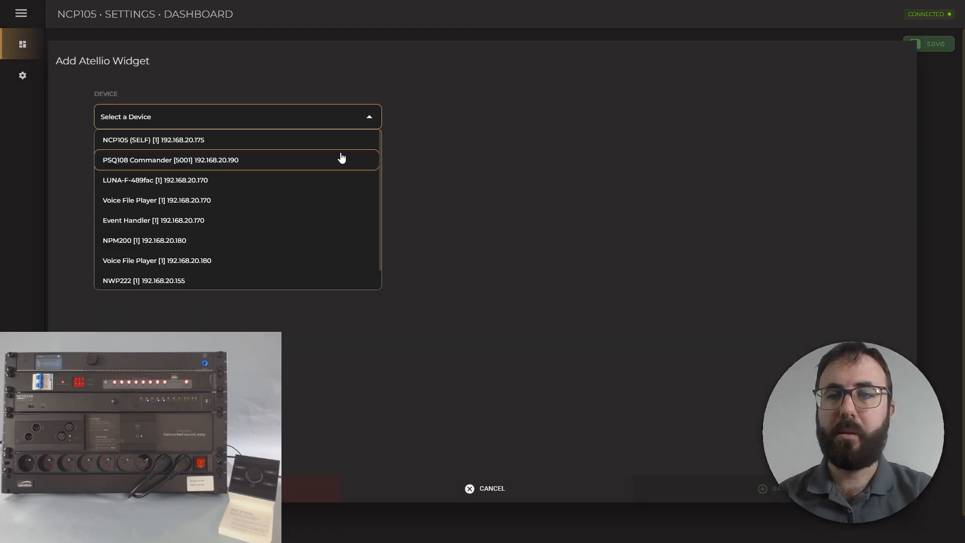
left_click(170, 160)
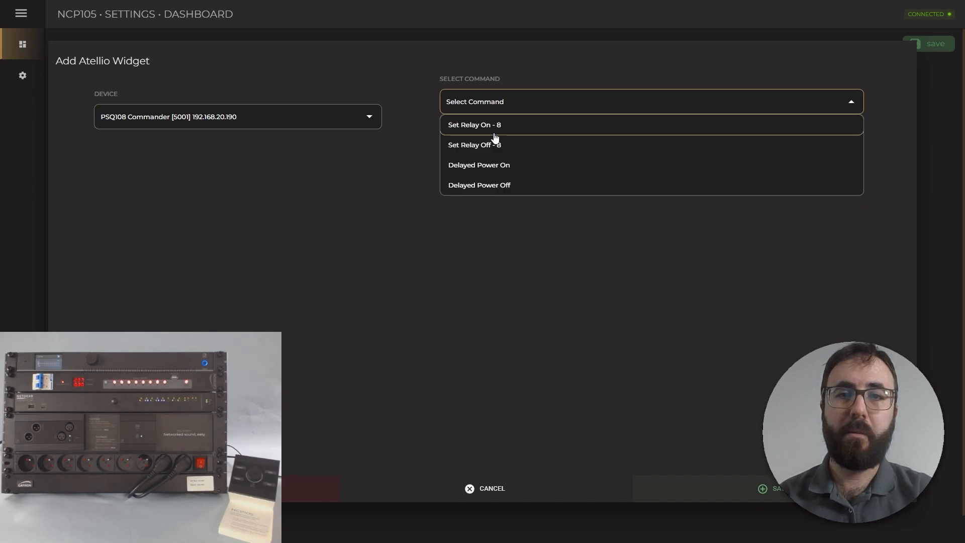
left_click(474, 145)
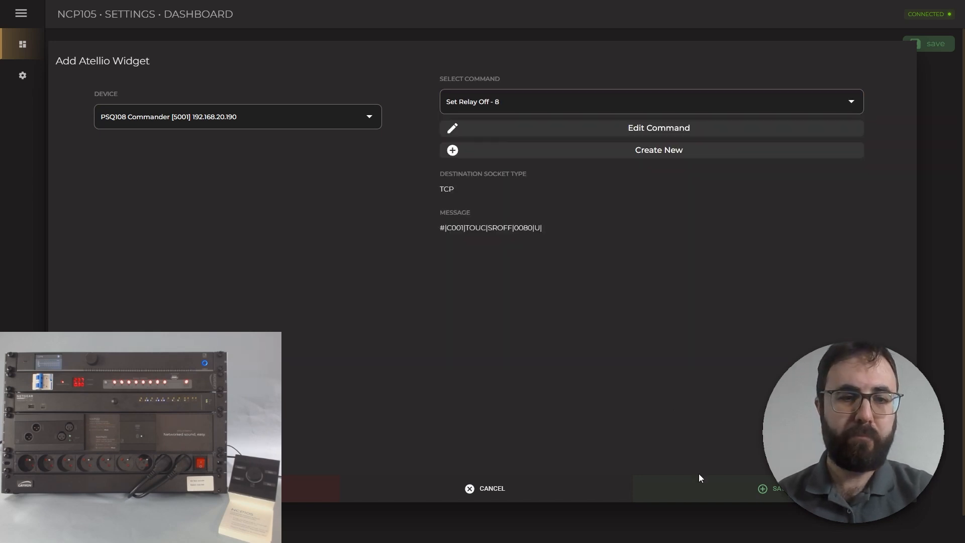
left_click(484, 488)
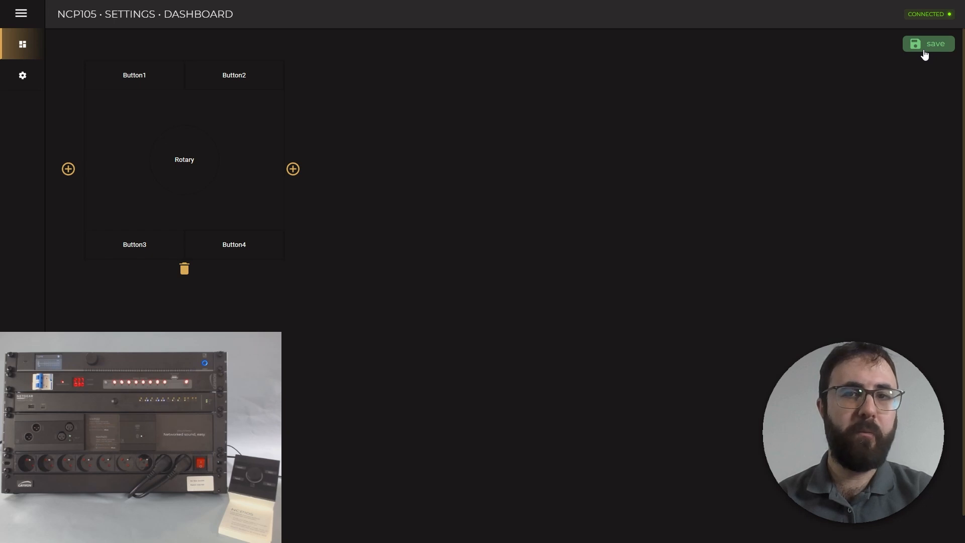
left_click(928, 43)
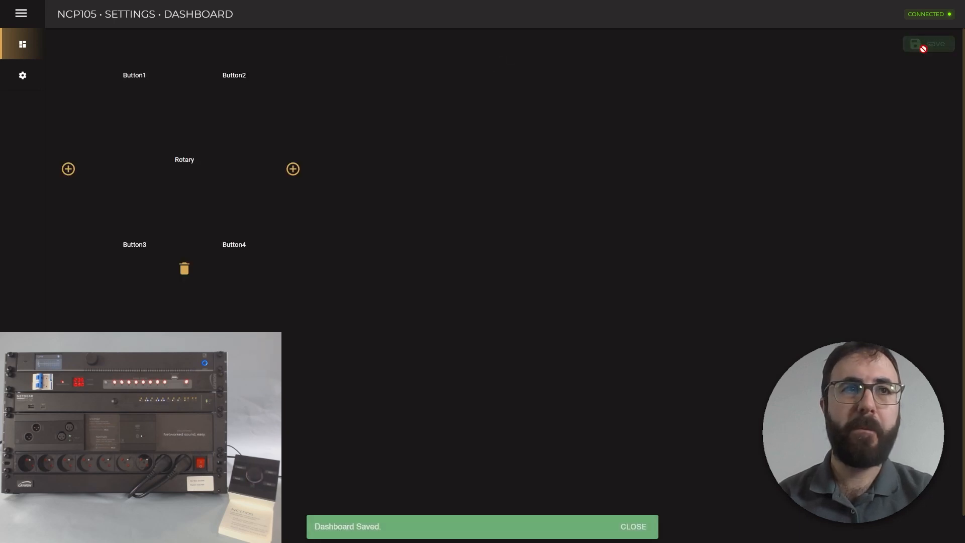